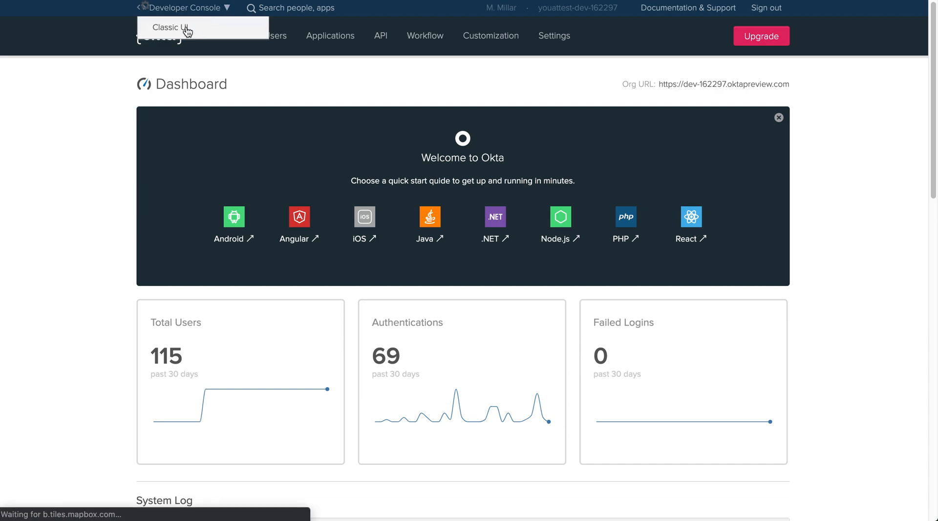
Switch the admin console from the Developer Console to the Classic UI.
left_click(169, 28)
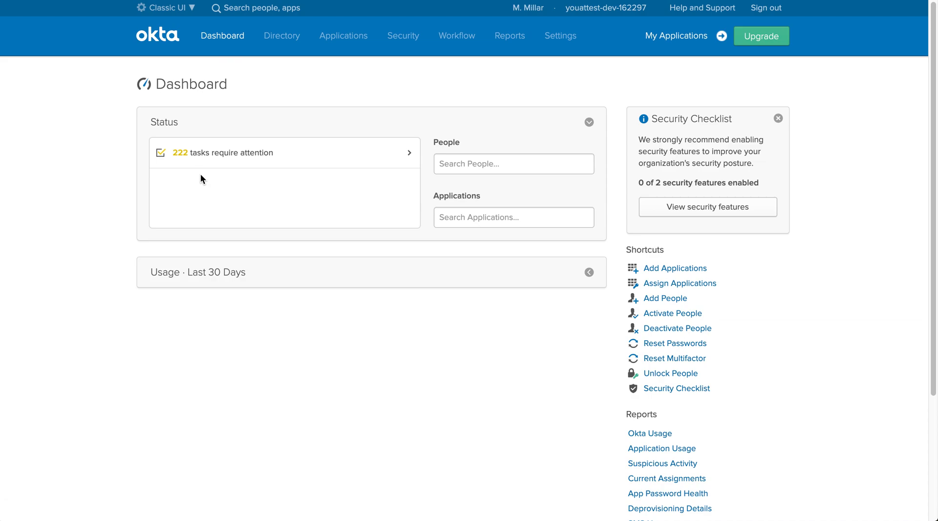
left_click(343, 36)
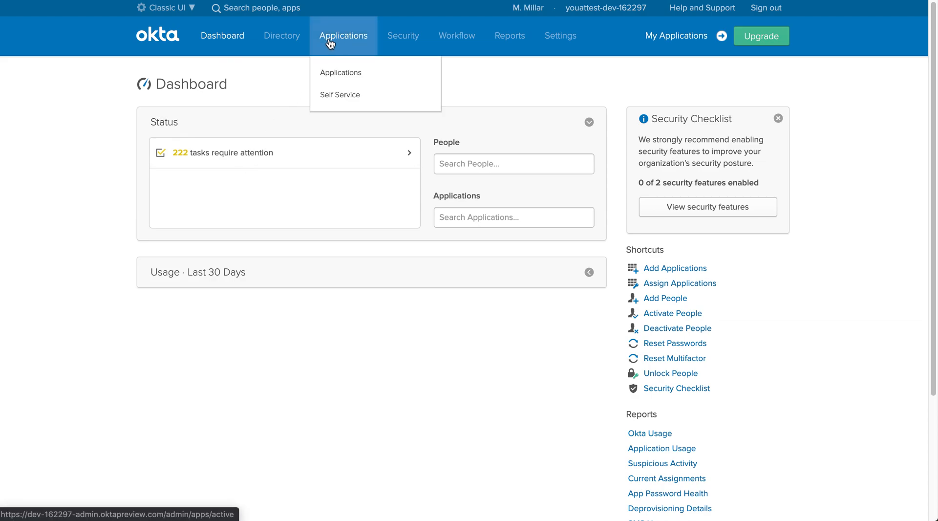
Go to Applications and open the Add Application catalog.
left_click(340, 73)
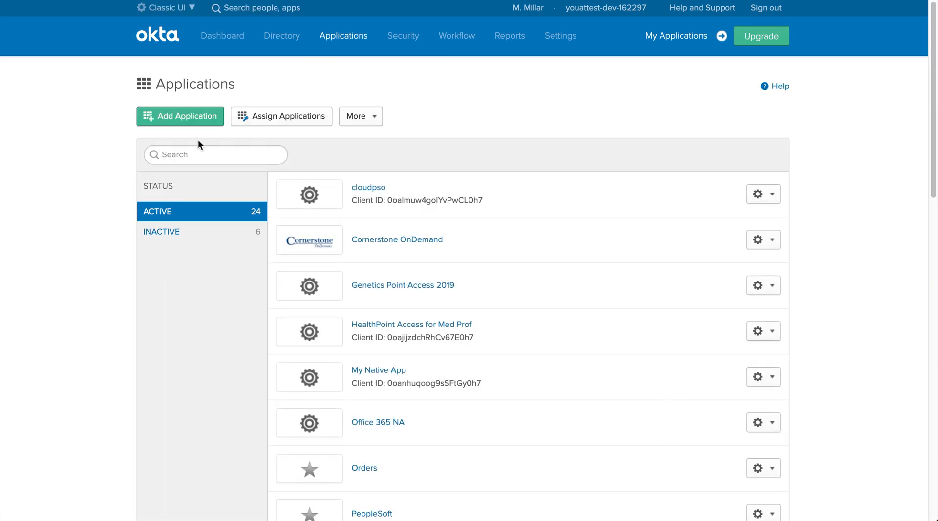
left_click(180, 116)
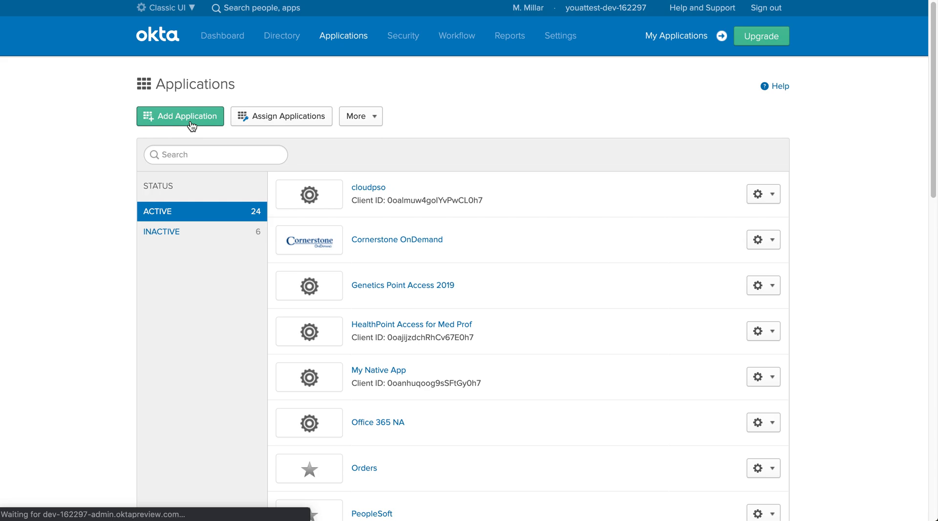
left_click(180, 115)
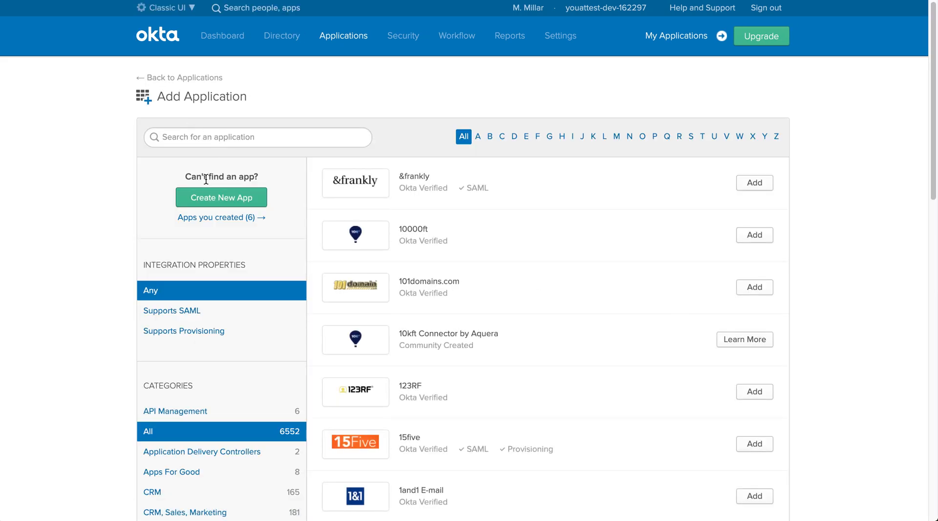
Create a new Web app integration using SAML 2.0 sign-on.
left_click(221, 197)
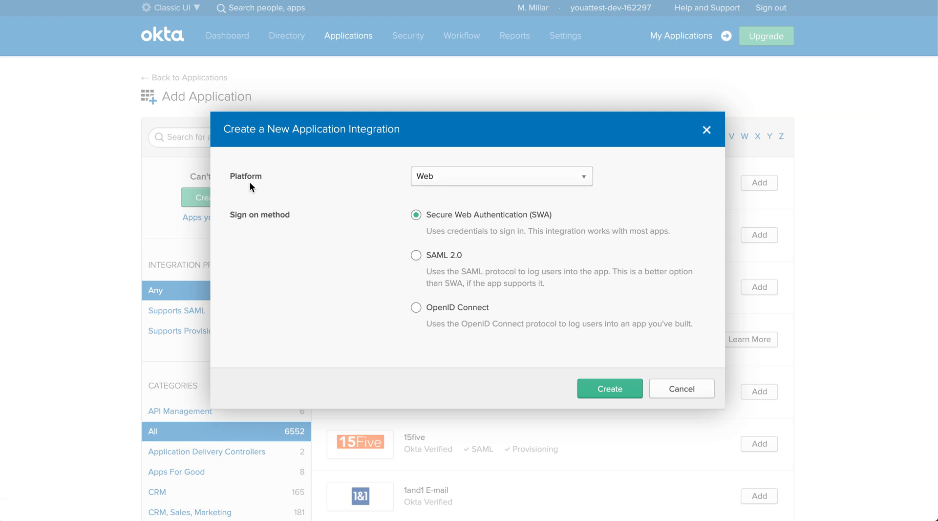
mouse_move(416, 260)
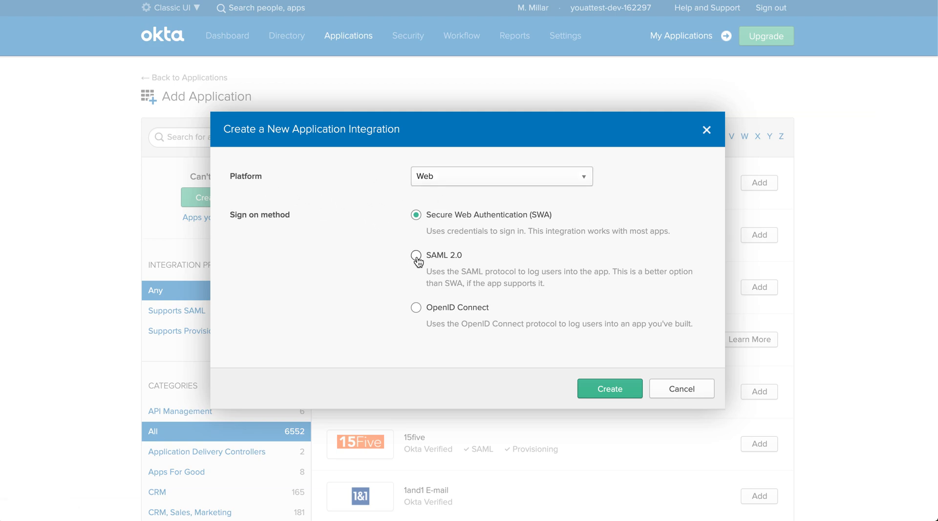
left_click(416, 255)
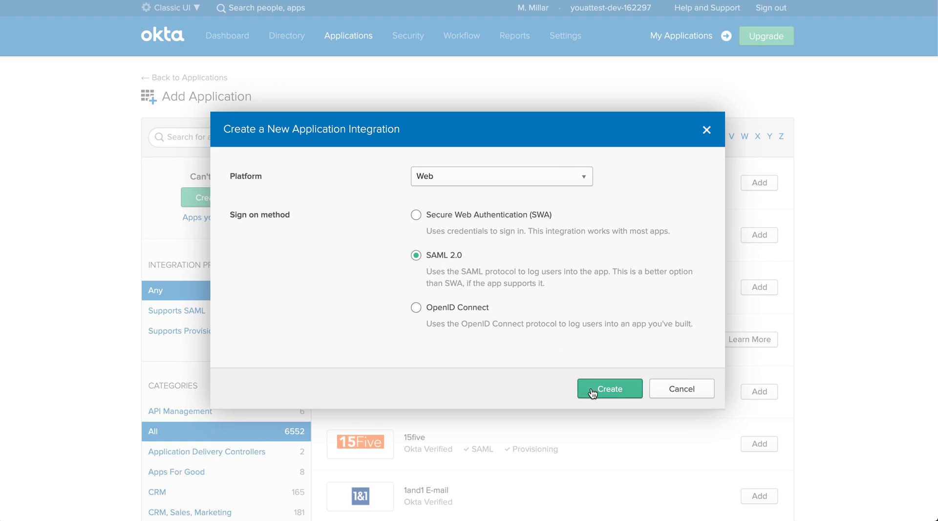
left_click(609, 389)
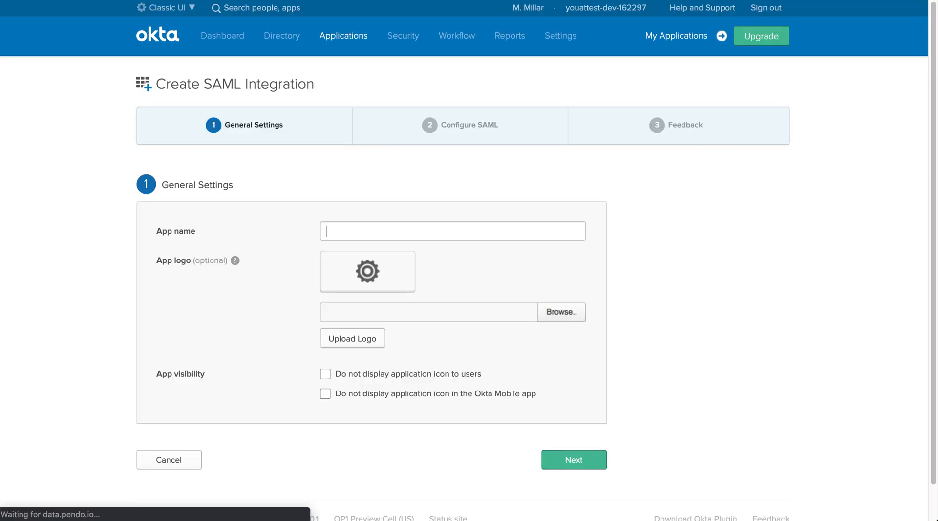
mouse_move(2, 195)
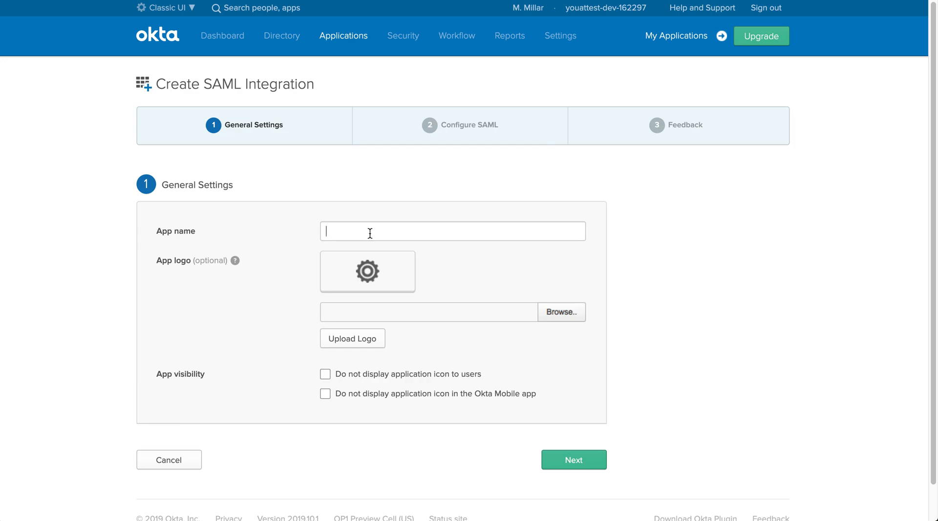
Name the app 'YouAttest SAML Demo' and advance to Configure SAML.
type("YO")
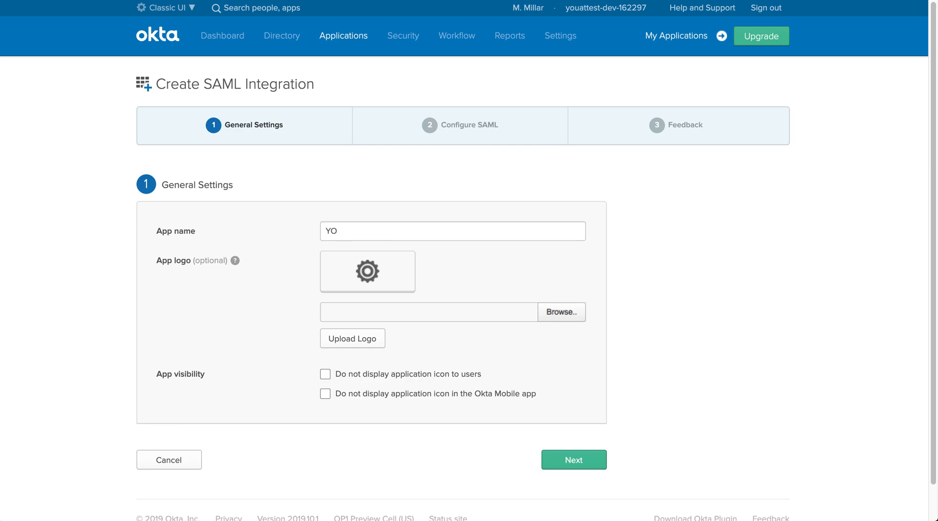
type("YouAttest SAML")
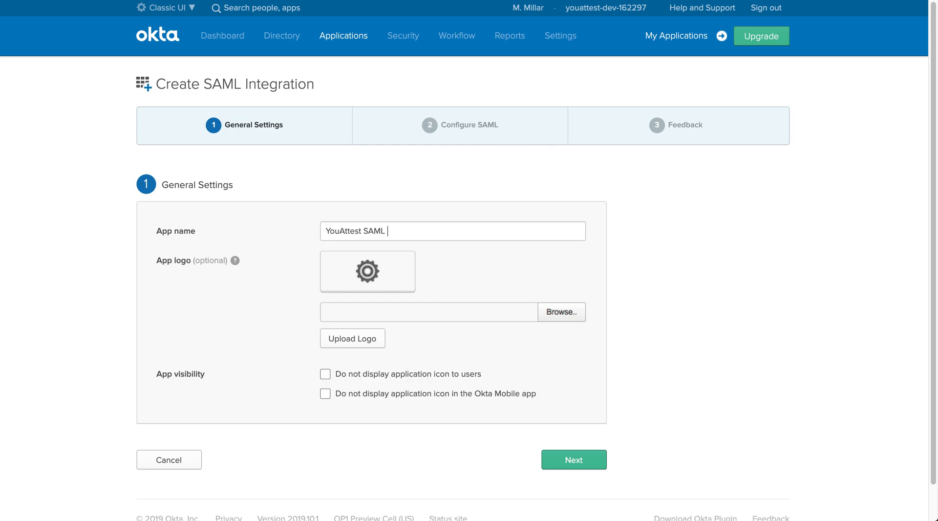
type("Demo")
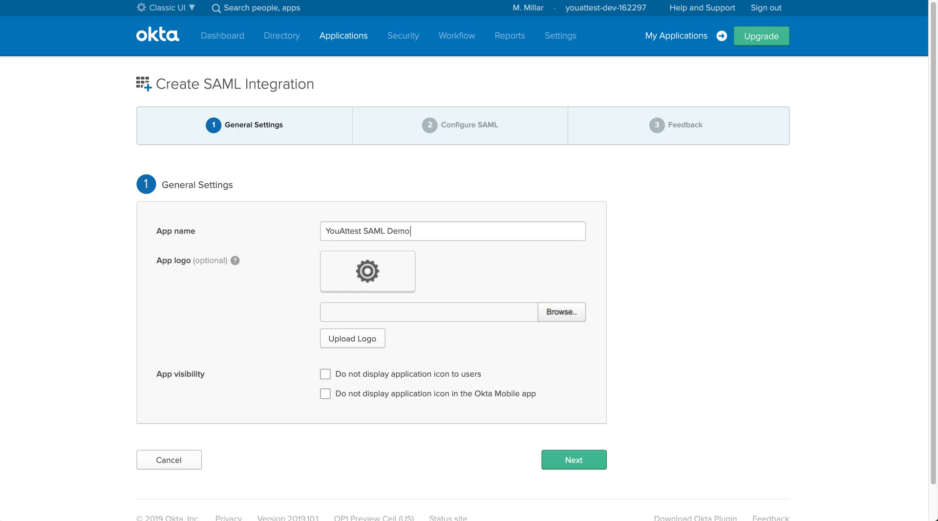
left_click(573, 459)
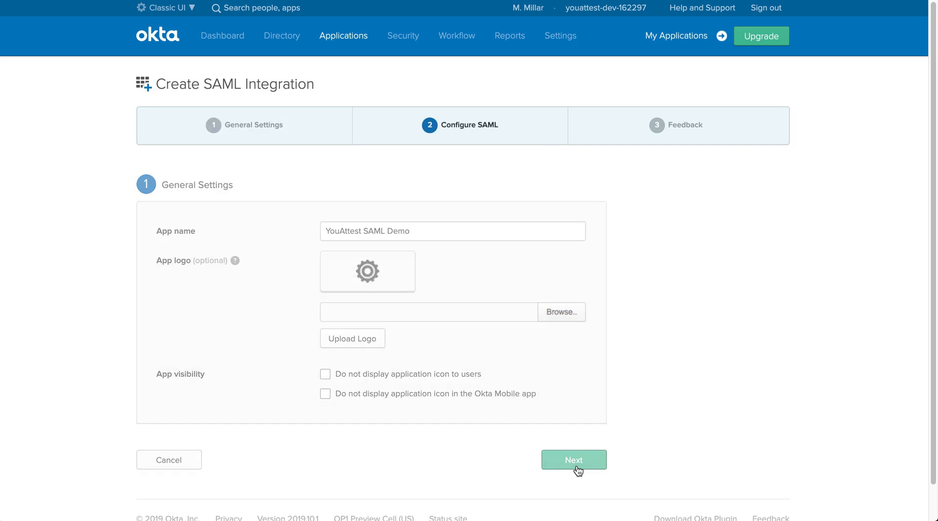
left_click(573, 459)
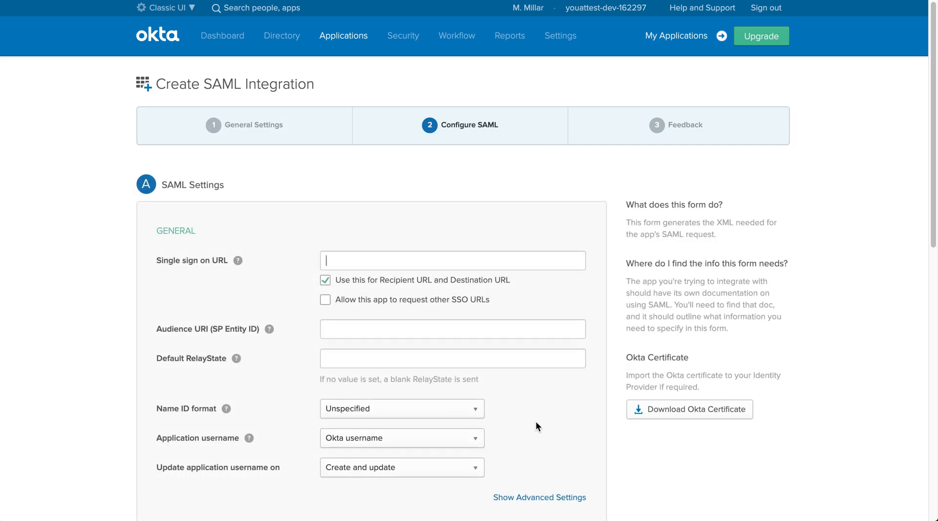
mouse_move(396, 290)
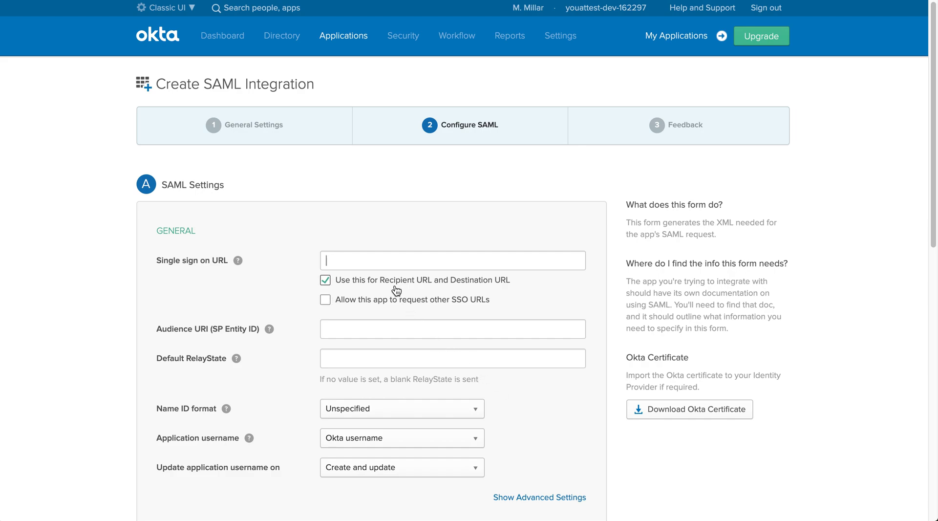
mouse_move(397, 275)
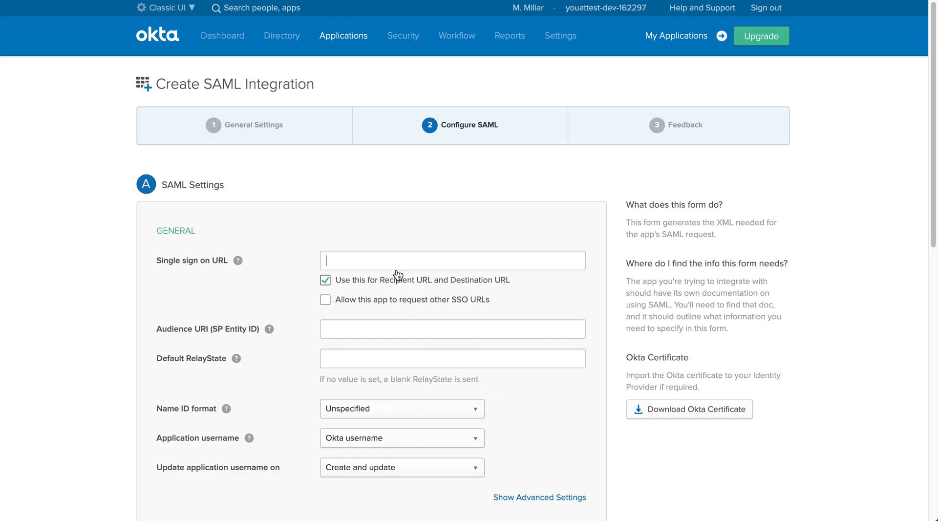
type("https://saml.youattest.com/saml/sso/")
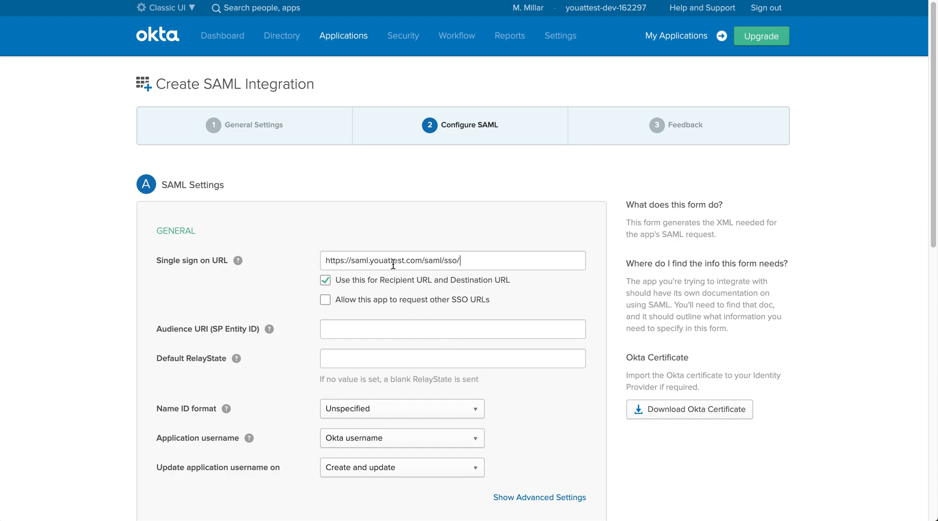
scroll("down", 3)
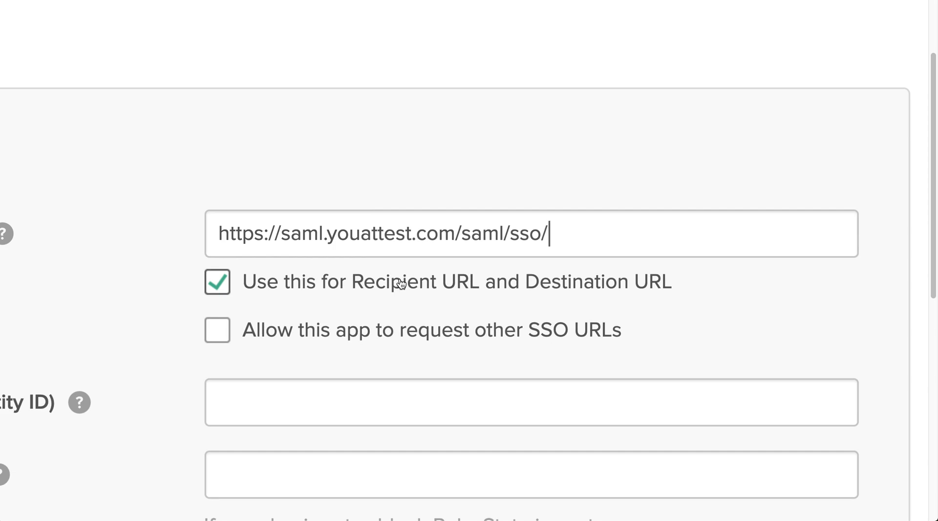
mouse_move(405, 227)
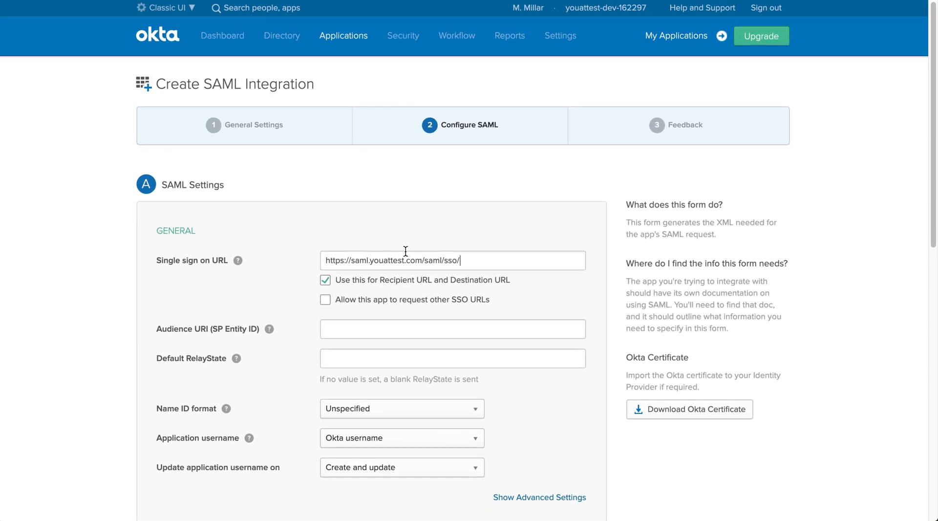
mouse_move(333, 292)
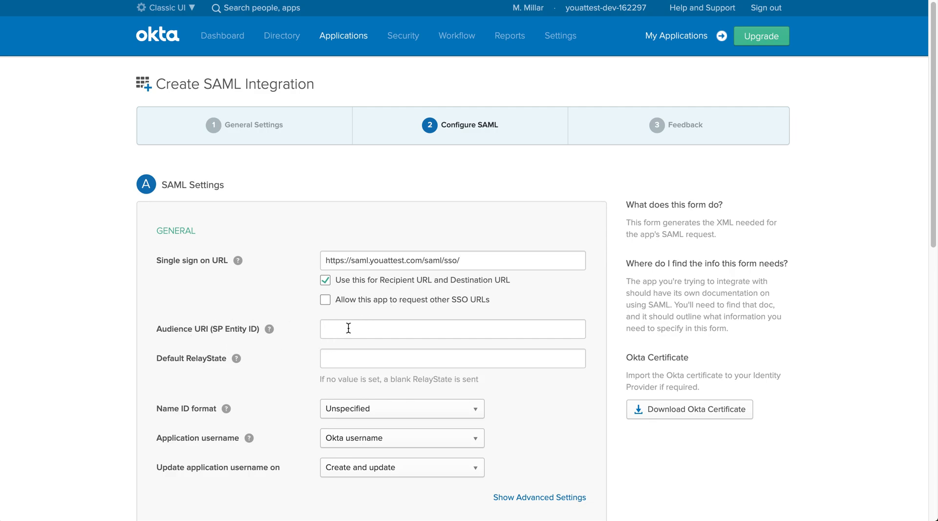
type("okta")
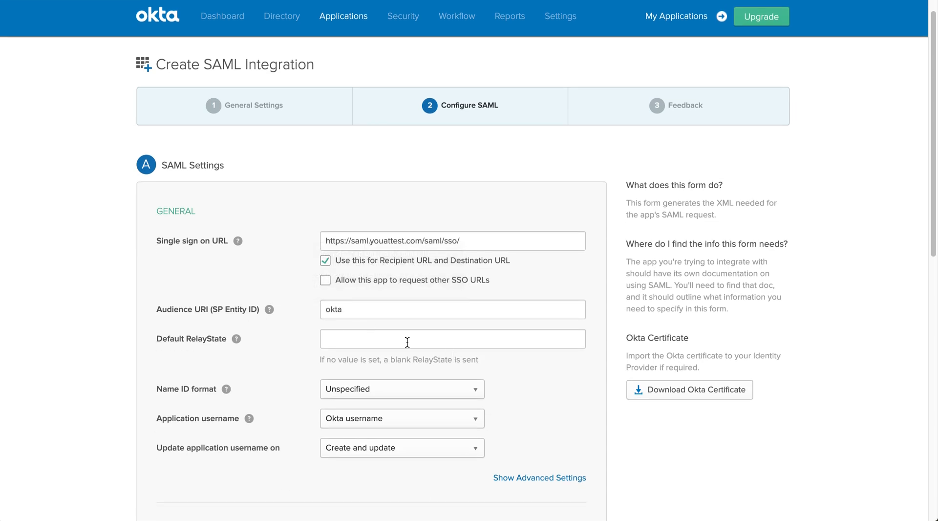
scroll("down", 3)
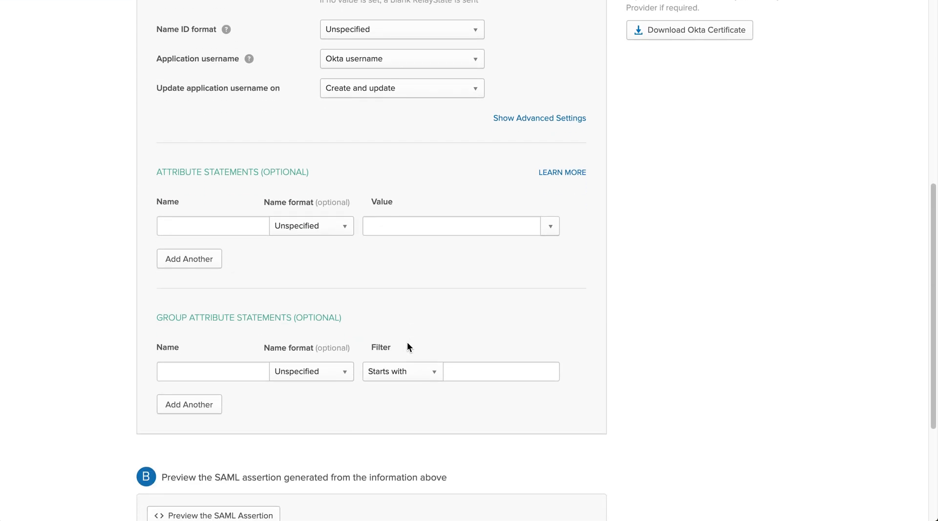
scroll("down", 3)
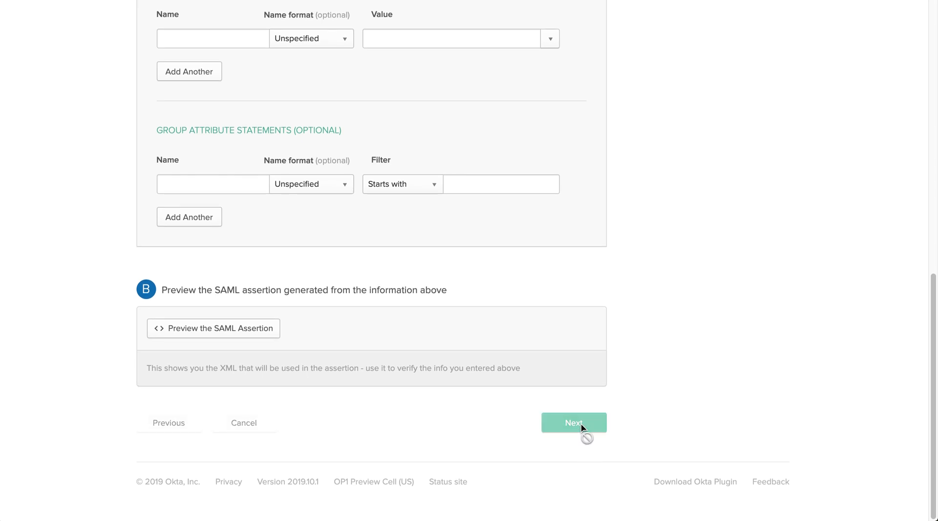
left_click(573, 423)
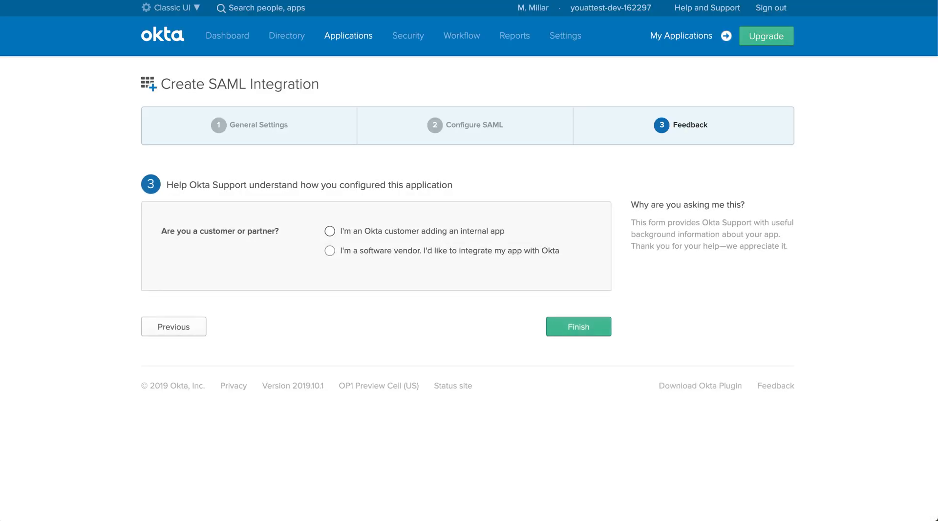
mouse_move(267, 297)
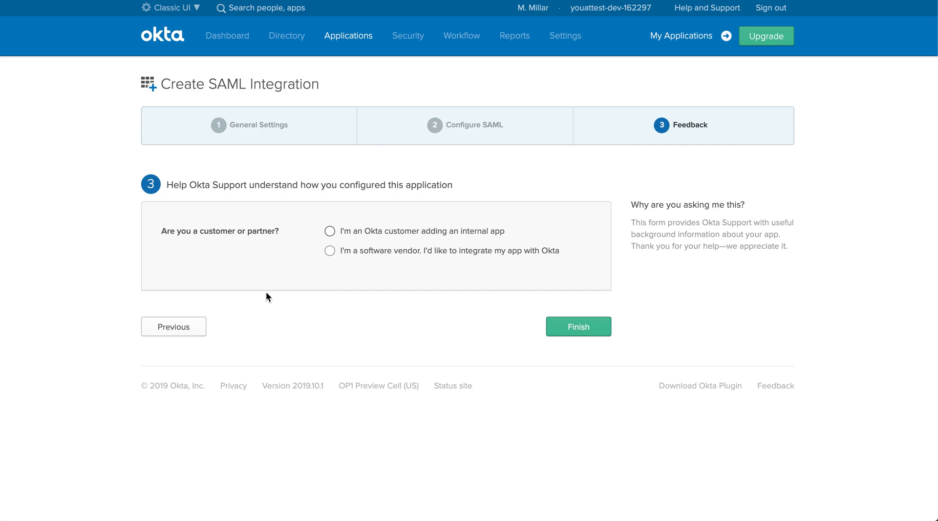
mouse_move(343, 241)
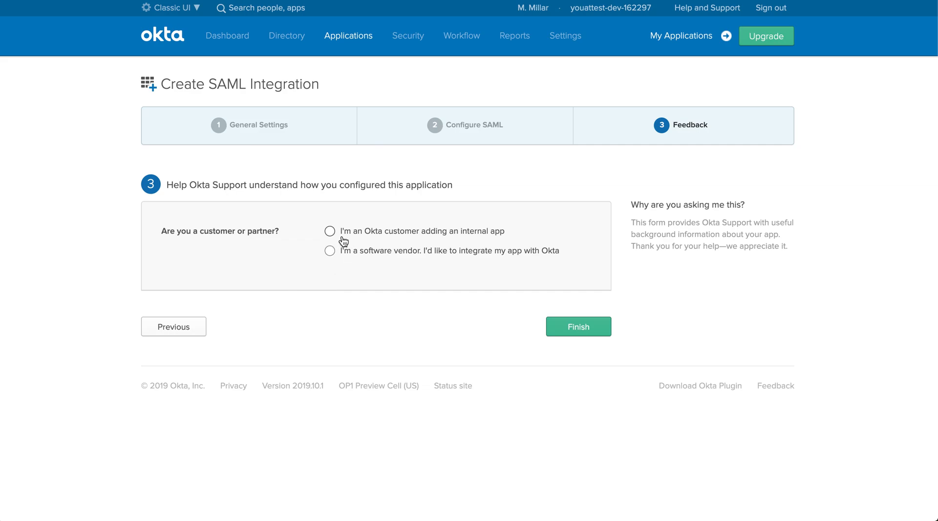
Mark it as an internal app created by an Okta customer and finish.
left_click(329, 231)
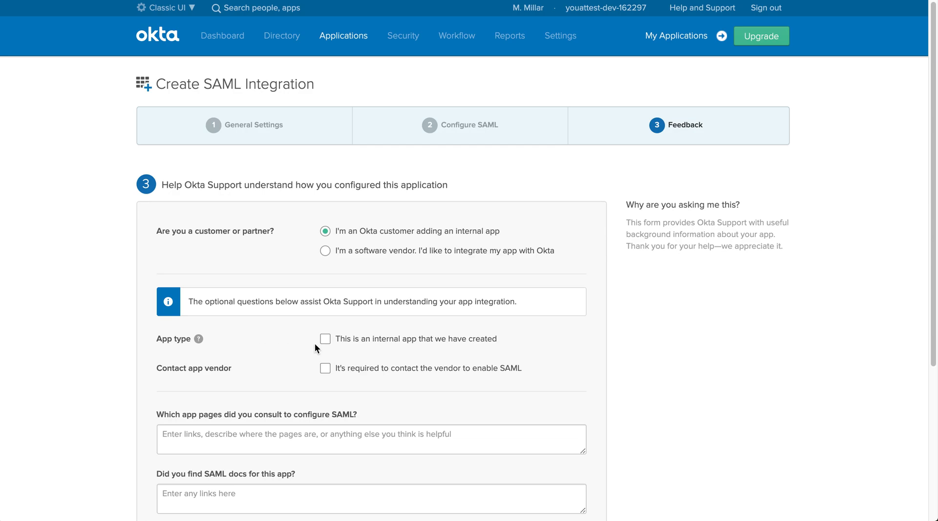
left_click(325, 339)
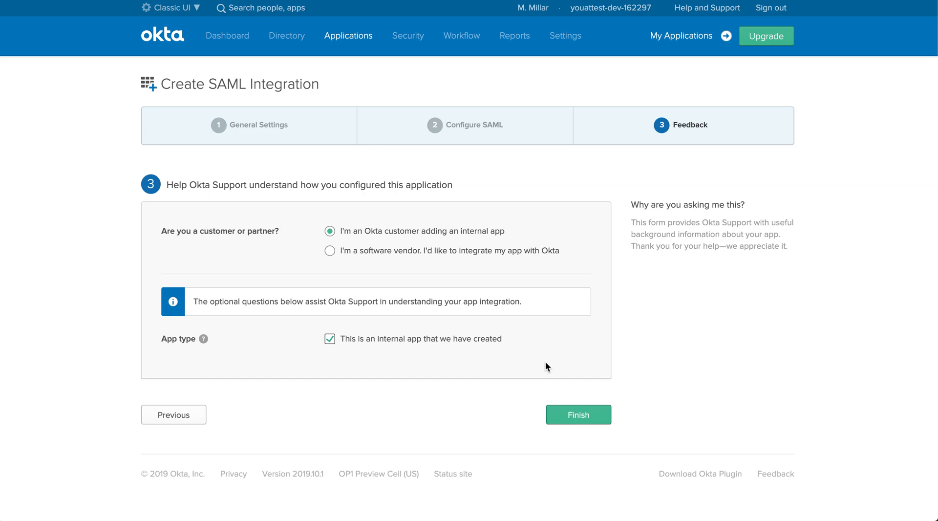
left_click(578, 415)
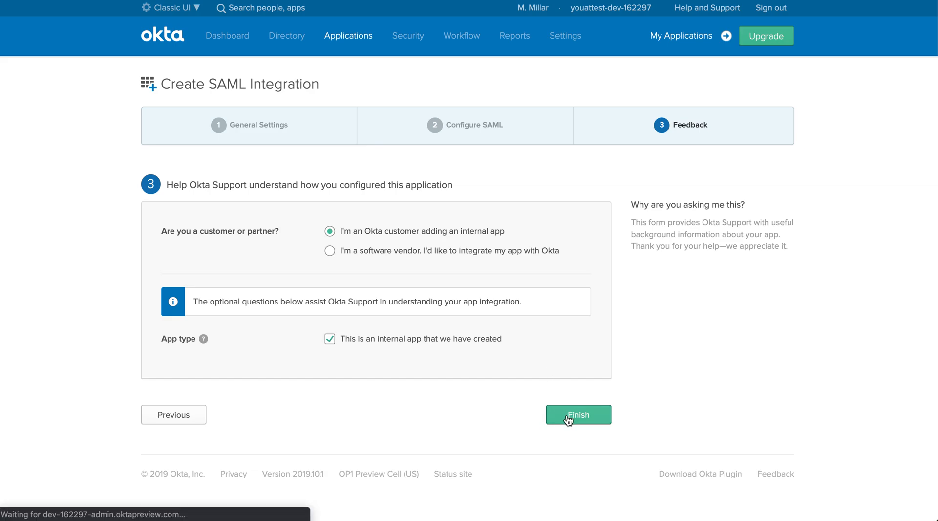
Open the Identity Provider metadata from the YouAttest SAML Demo Sign On tab.
left_click(578, 414)
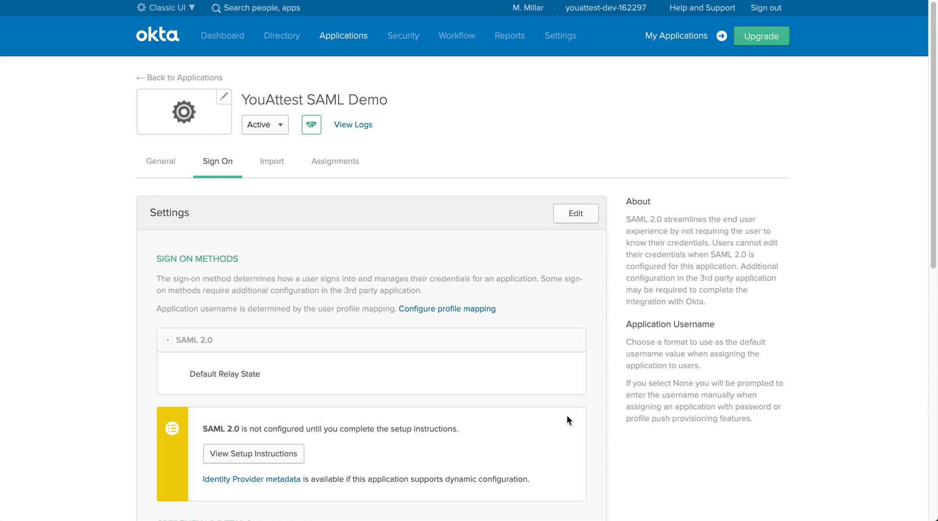
scroll("down", 3)
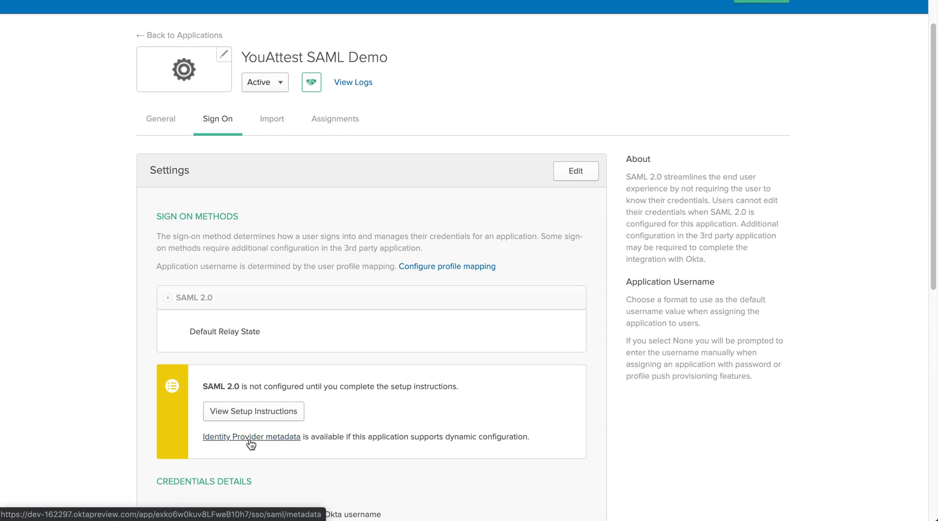
left_click(252, 436)
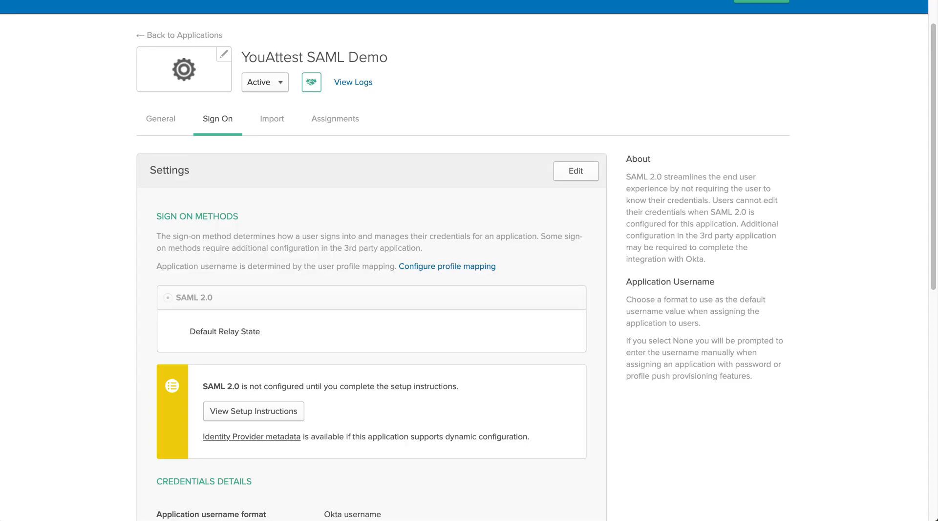
Scroll to the app's SAML Settings and start editing them.
scroll("down", 3)
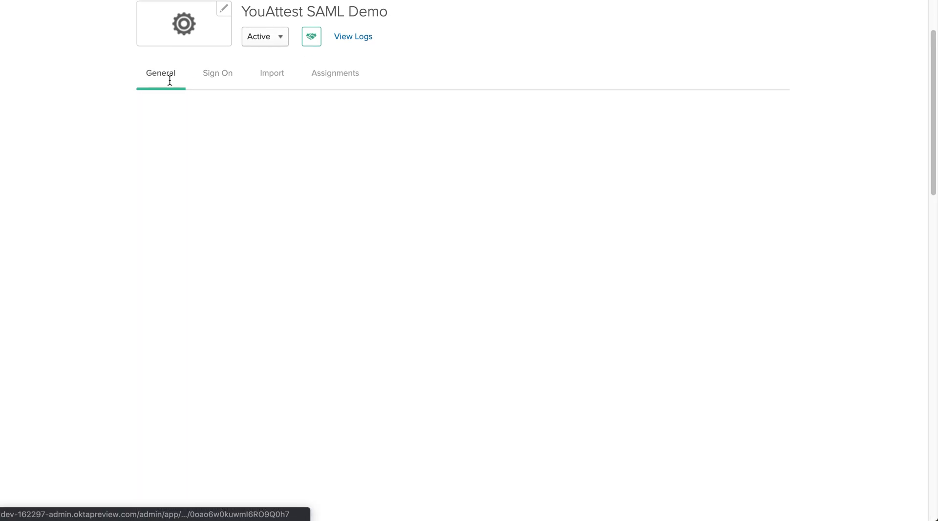
scroll("down", 3)
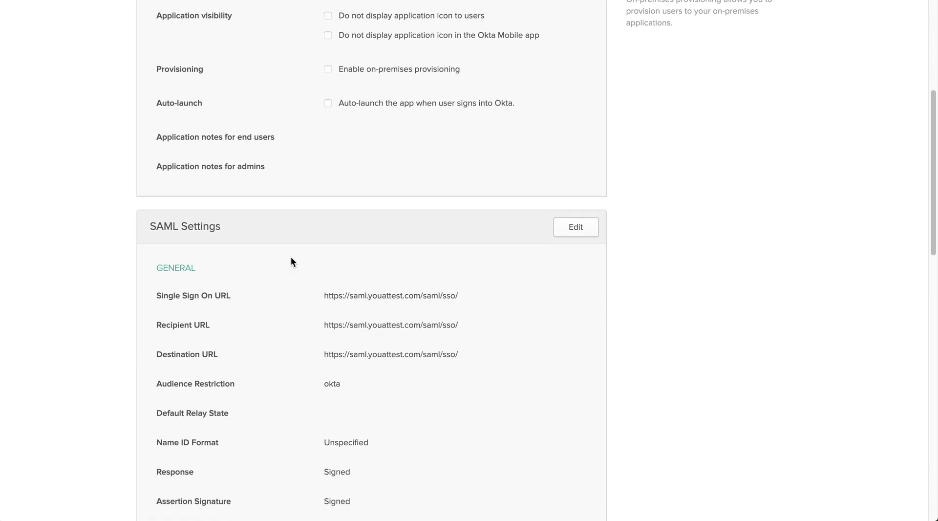
scroll("down", 3)
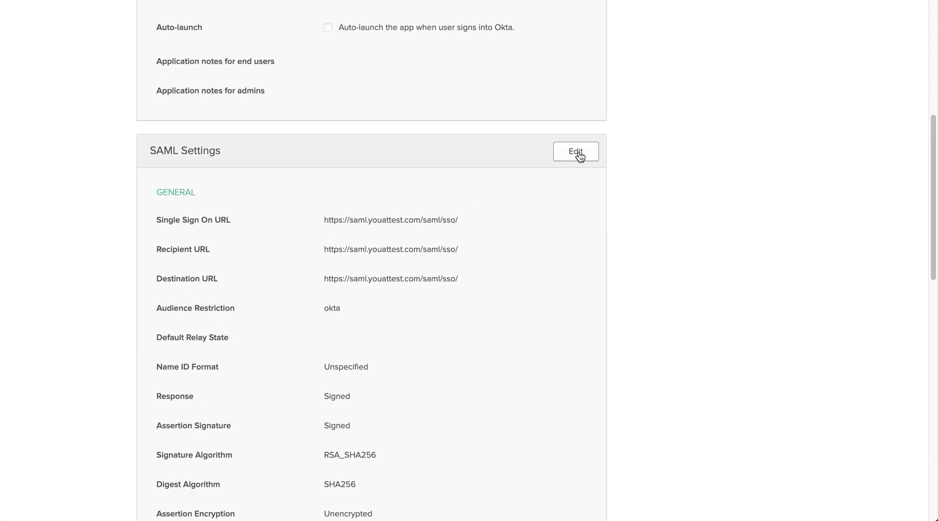
left_click(575, 150)
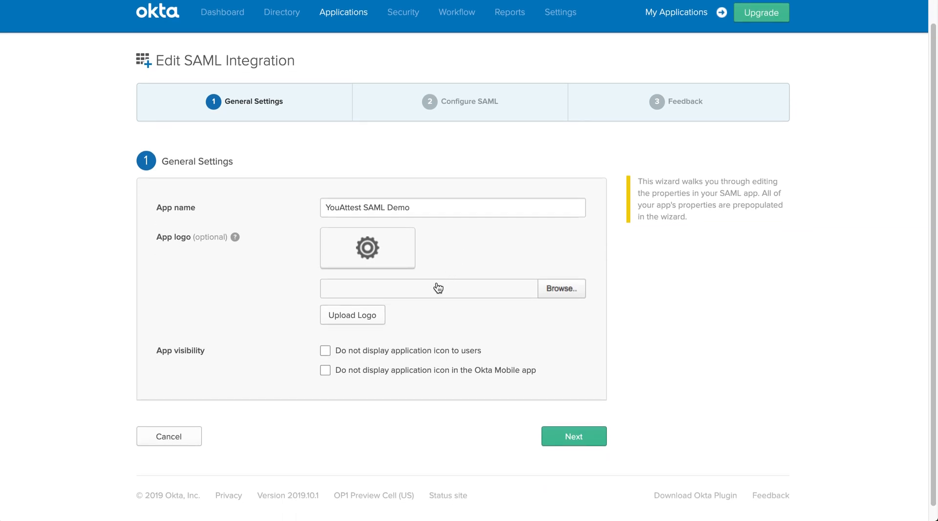
mouse_move(573, 436)
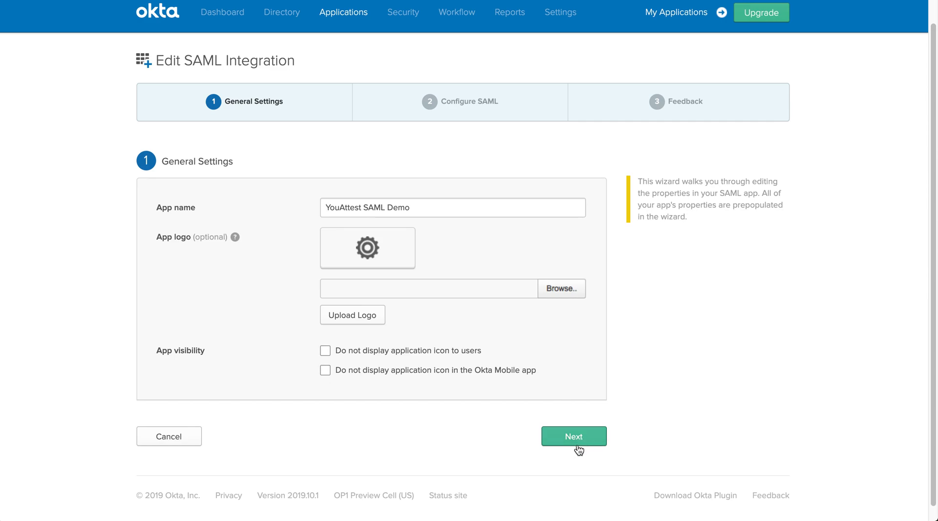
Append entity ID exk46w0kuv8LFweB10h7 to the SSO URL and save the integration.
left_click(572, 436)
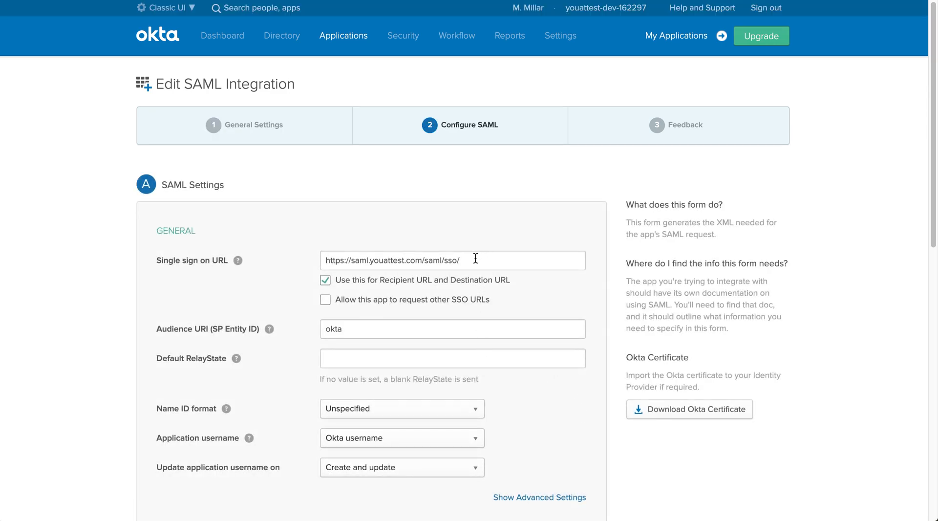
type("exk46w0kuv8LFweB10h7")
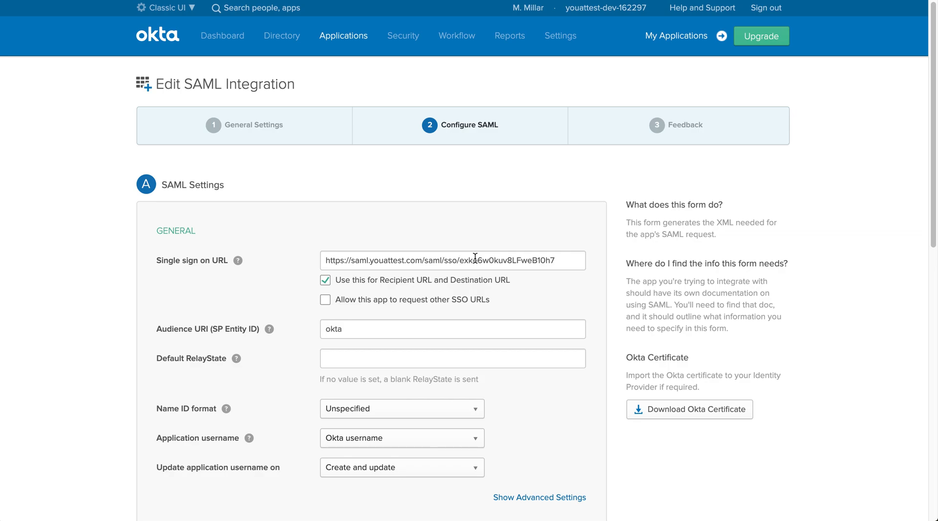
mouse_move(285, 261)
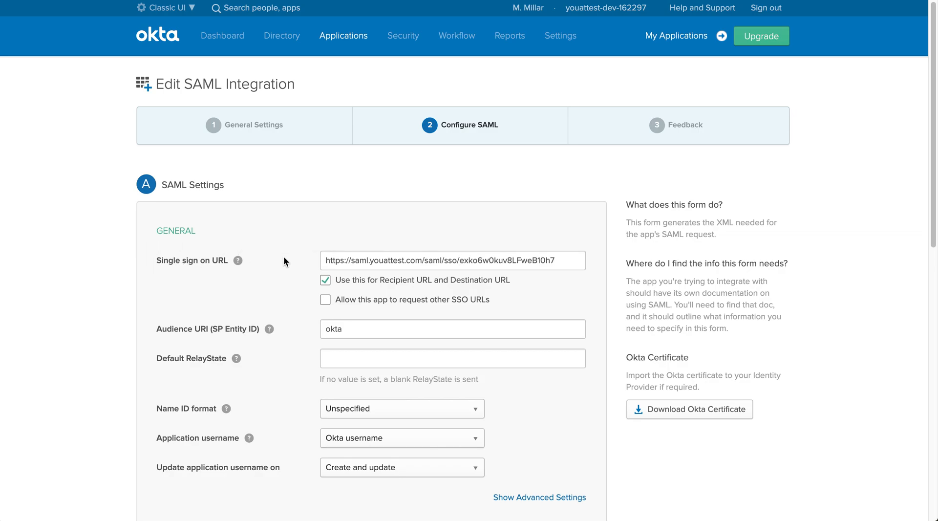
scroll("down", 3)
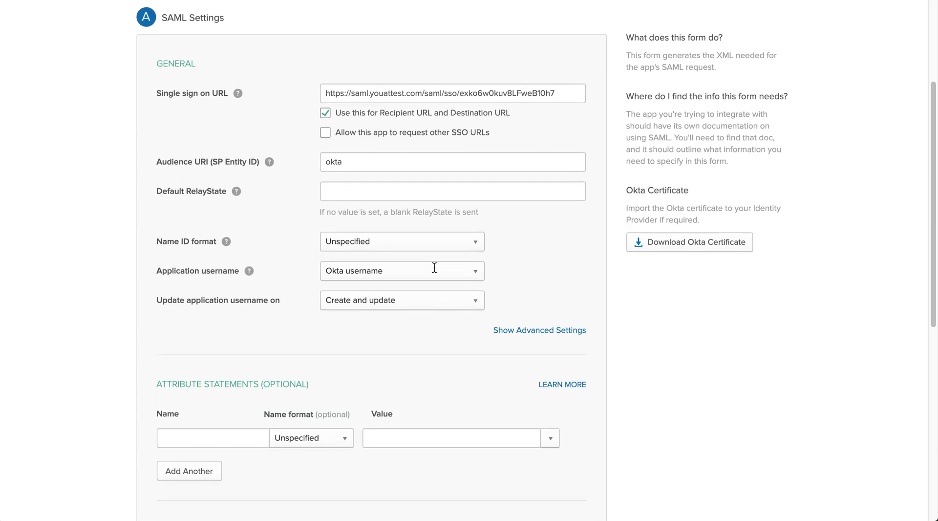
scroll("down", 3)
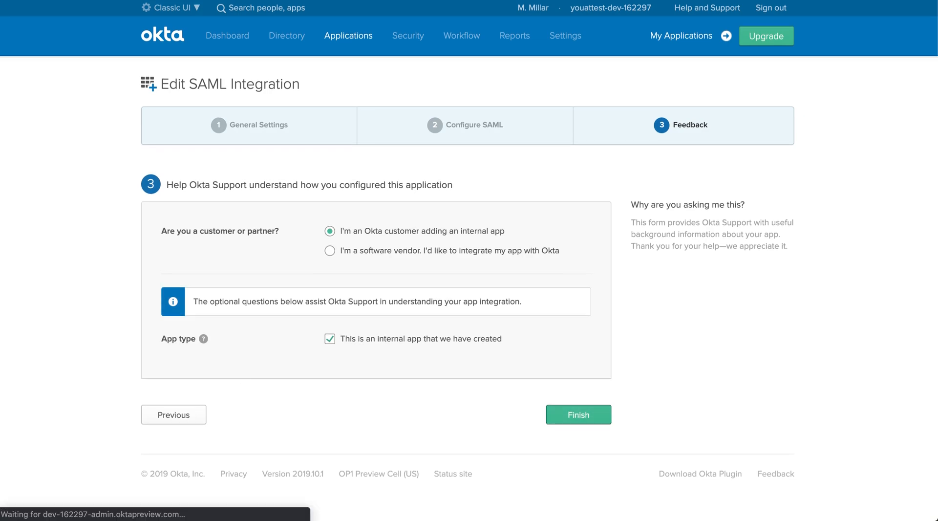
left_click(578, 414)
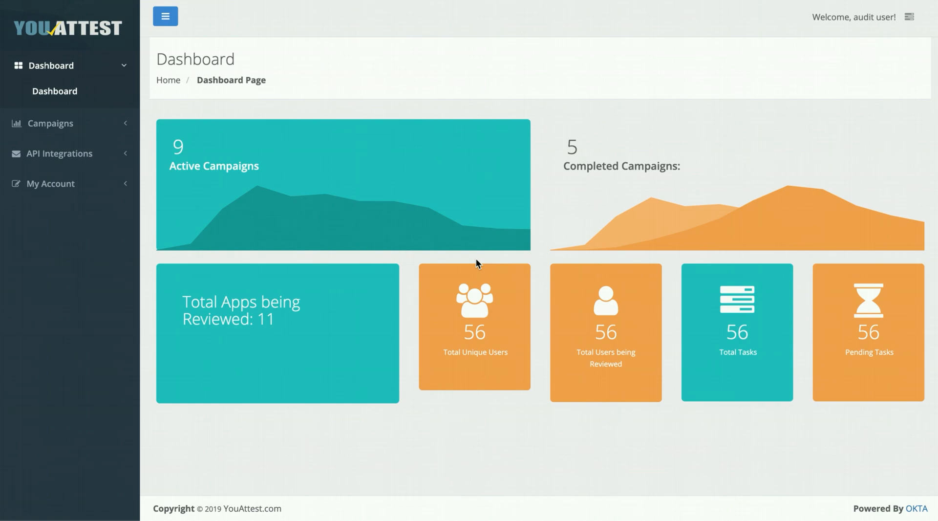
mouse_move(56, 162)
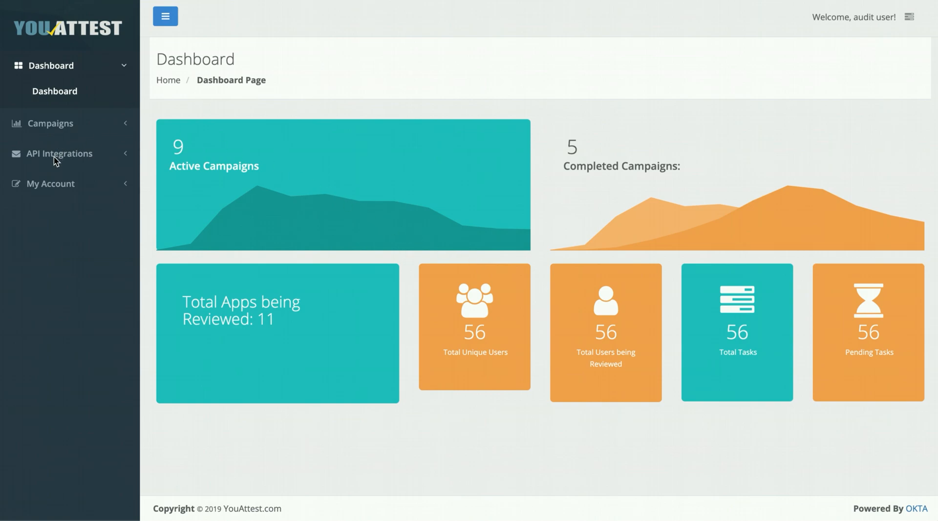
Go to API Integrations in YouAttest and edit the Okta Demo integration.
left_click(59, 153)
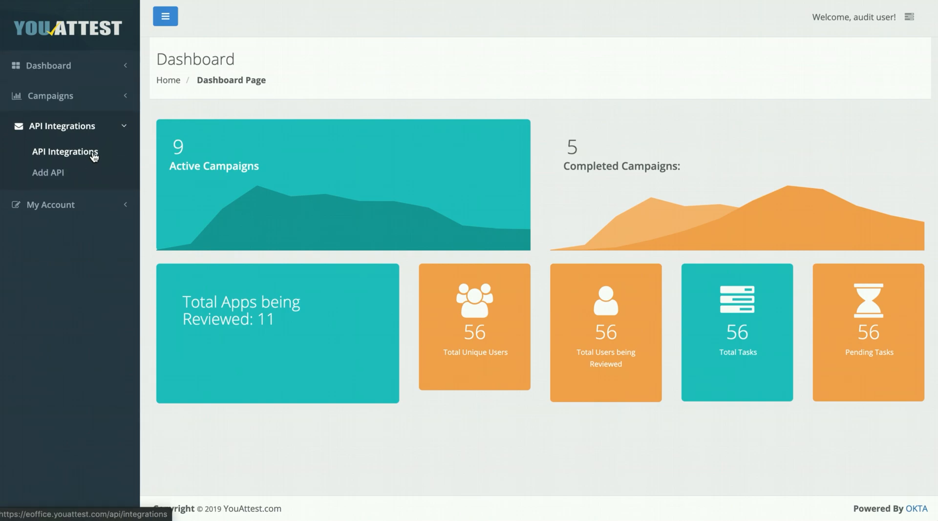
left_click(64, 152)
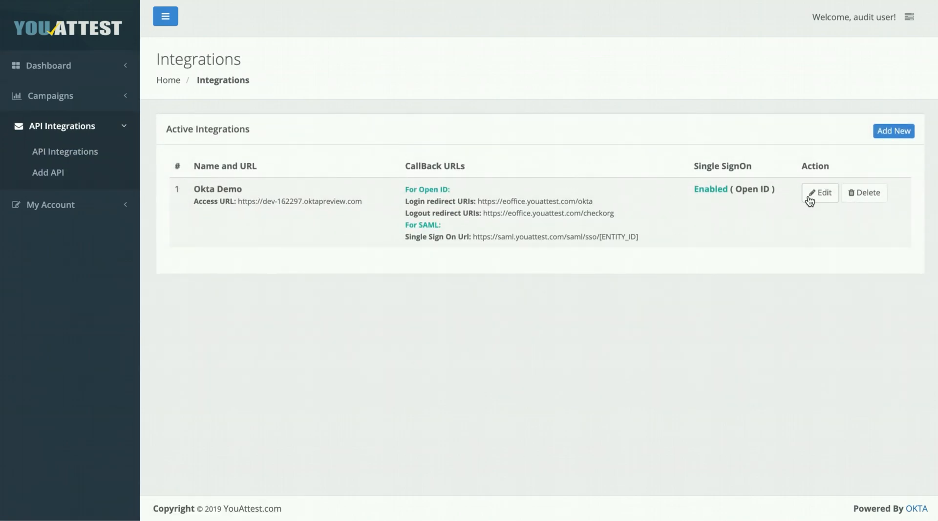
left_click(819, 192)
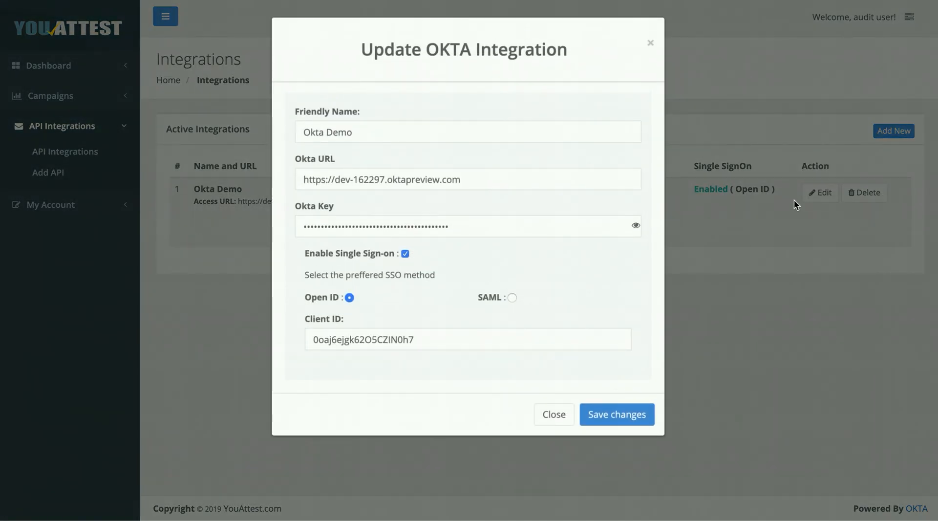
Select SAML sign-on and enter entity ID exko6h9itkgh2dclA0h7 in the Okta Demo integration.
left_click(511, 297)
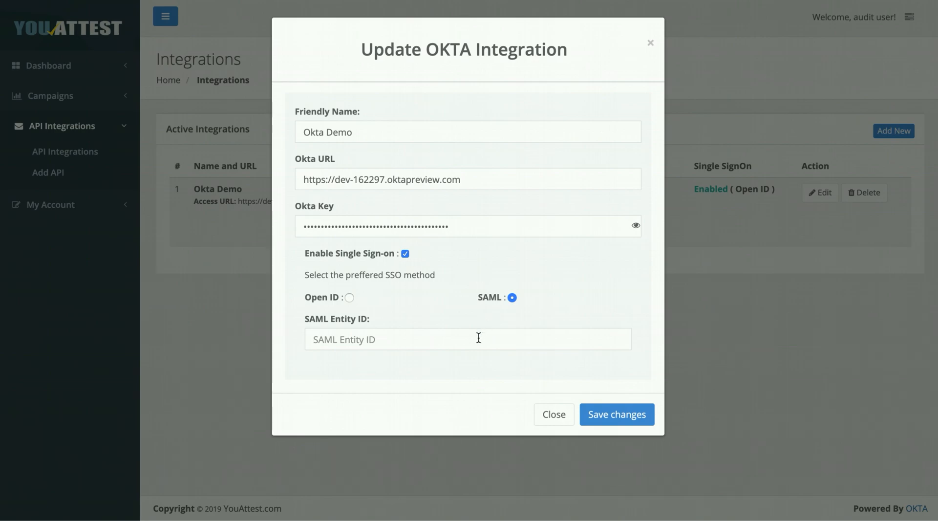
left_click(468, 338)
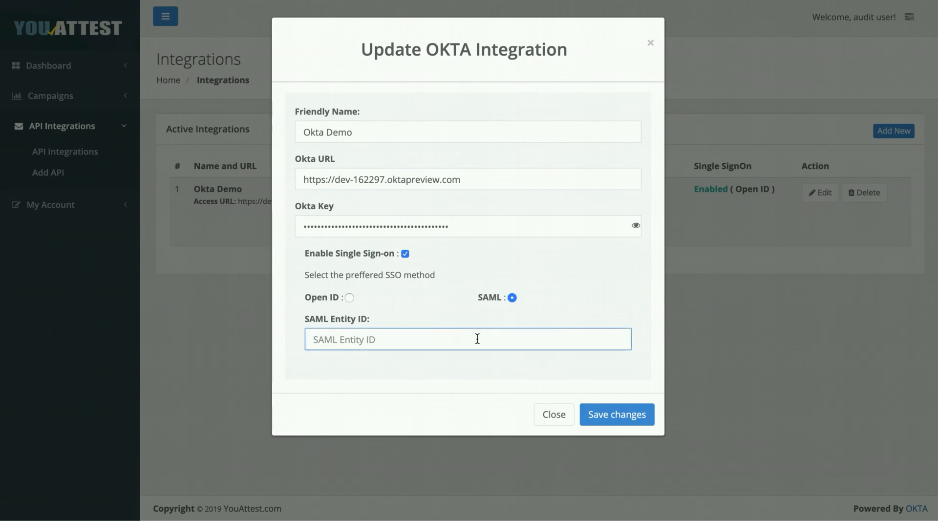
type("exko6h9itkgh2dclA0h7")
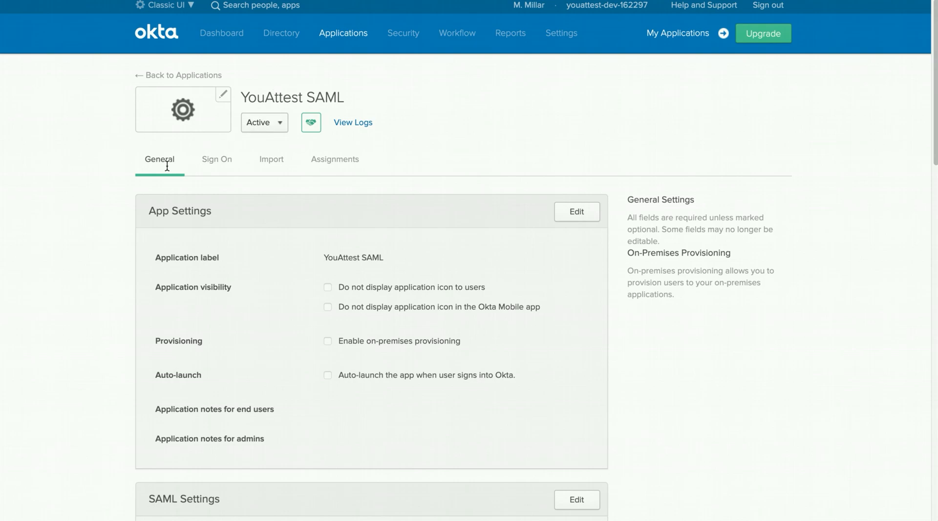
Scroll to SAML Settings and select the entity ID ending the Single Sign On URL.
scroll("down", 3)
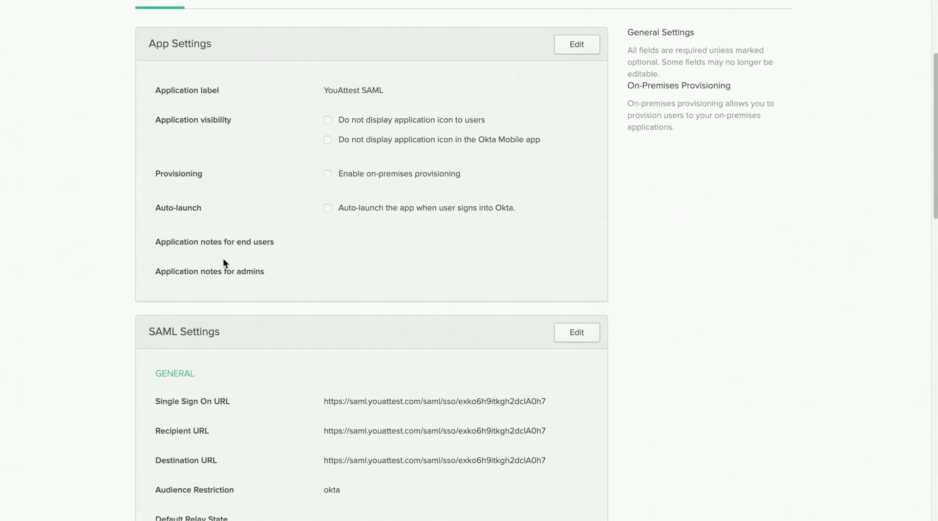
scroll("down", 3)
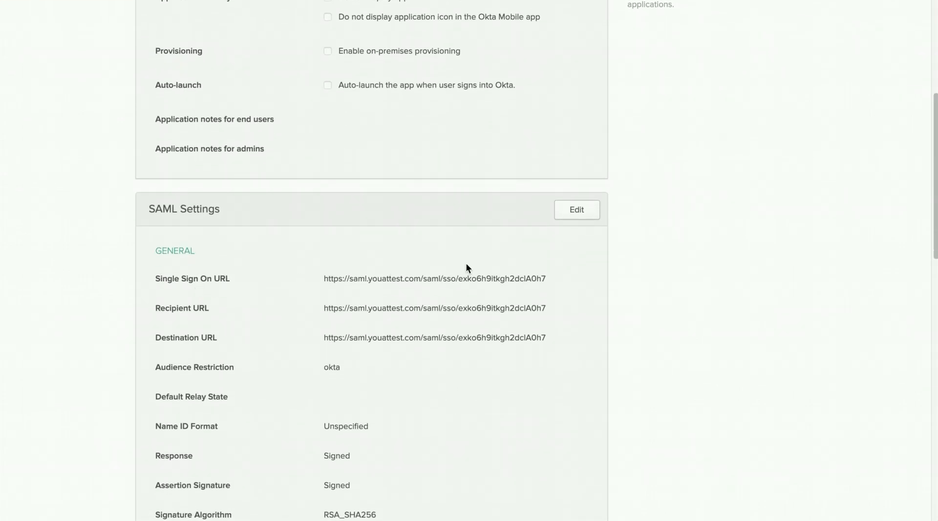
left_click_drag(458, 278, 532, 278)
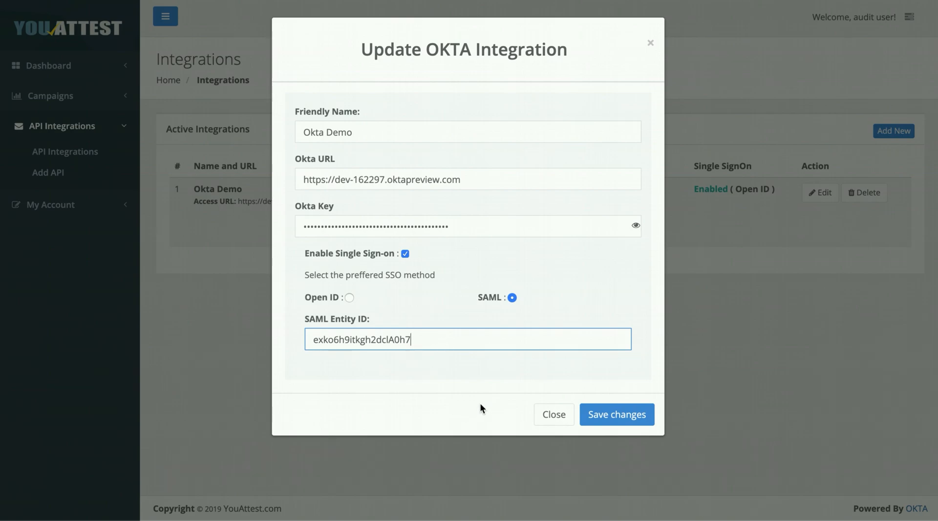
mouse_move(617, 414)
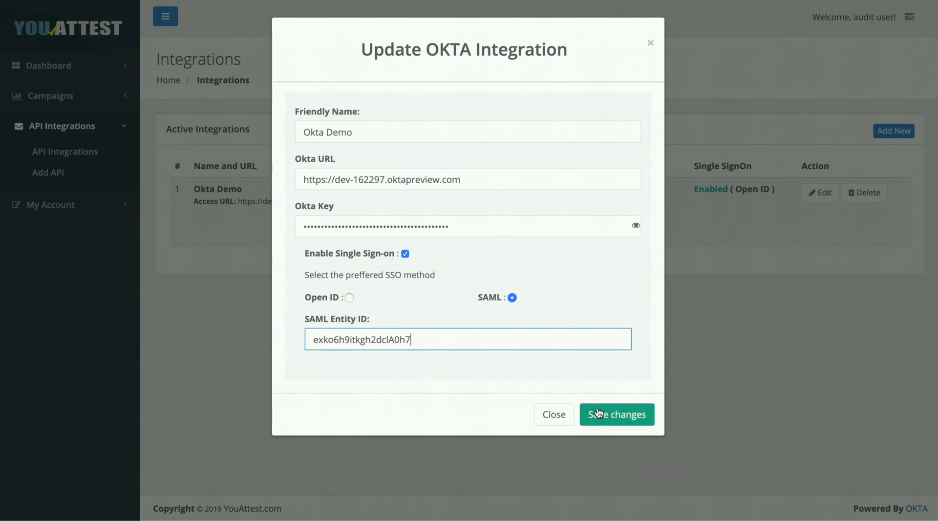